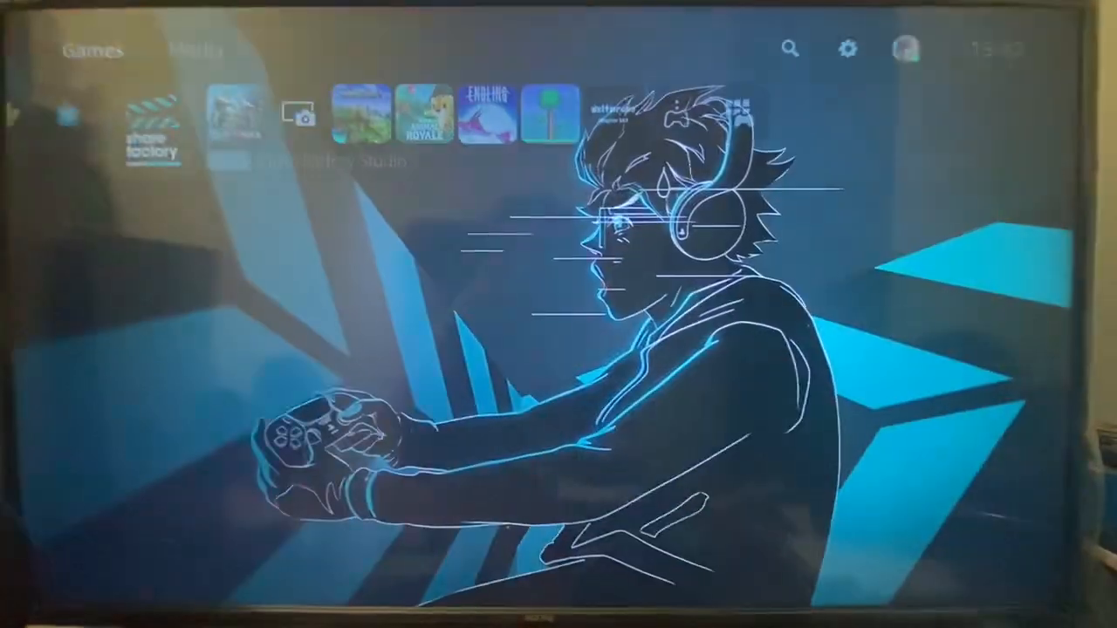
- Launch Share Factory Studio from its PS5 home screen tile
{"action": "left_click", "coordinate": [152, 131]}
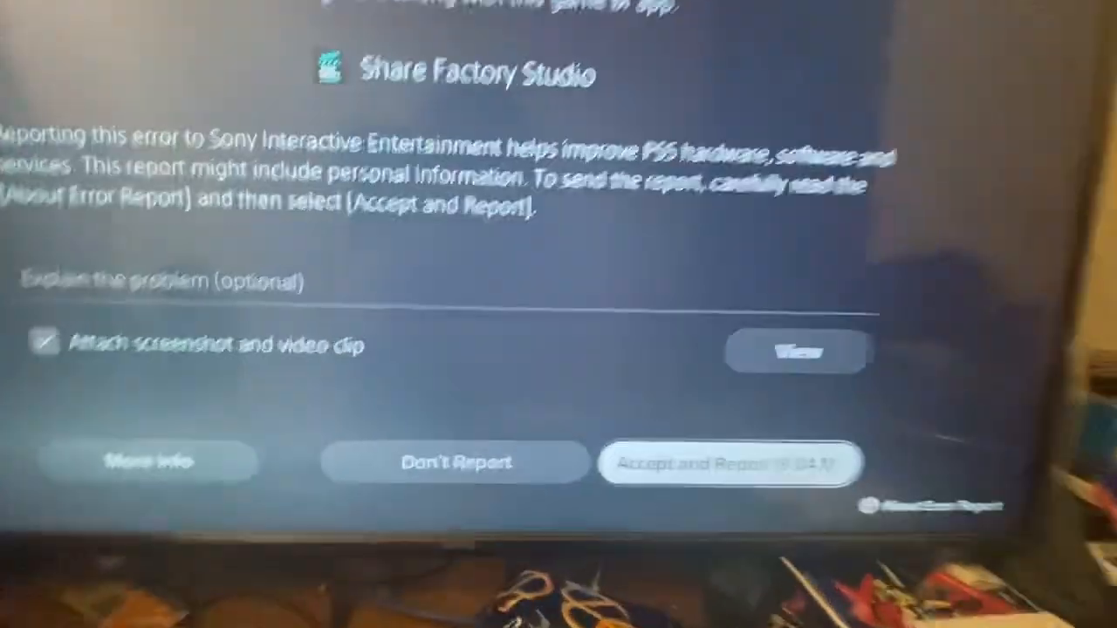
- Accept and submit the Share Factory Studio crash report to Sony
{"action": "left_click", "coordinate": [729, 463]}
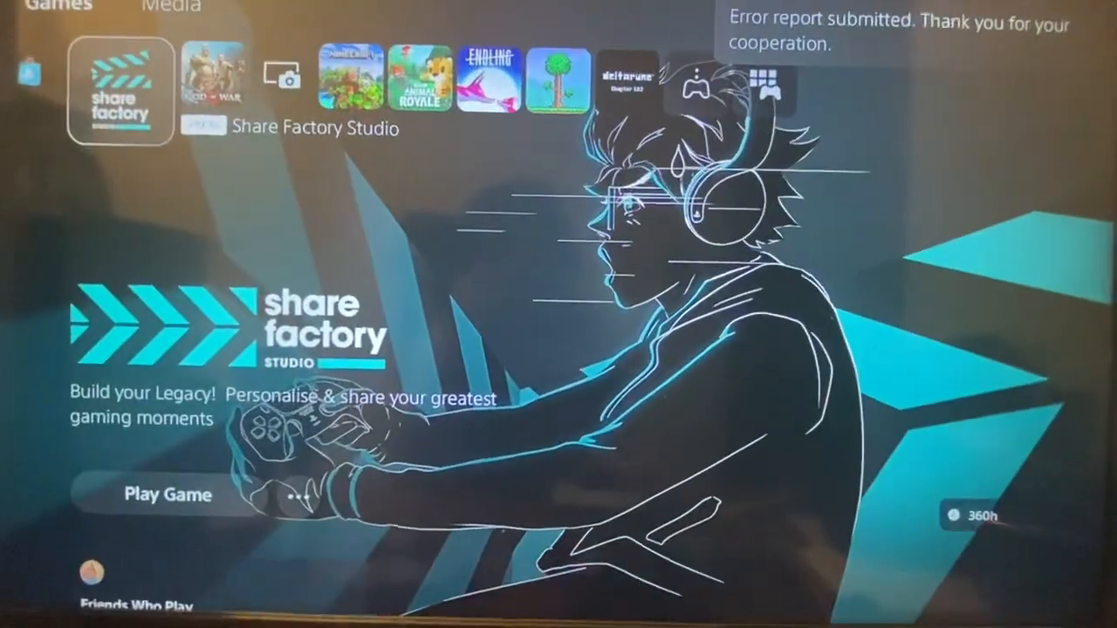